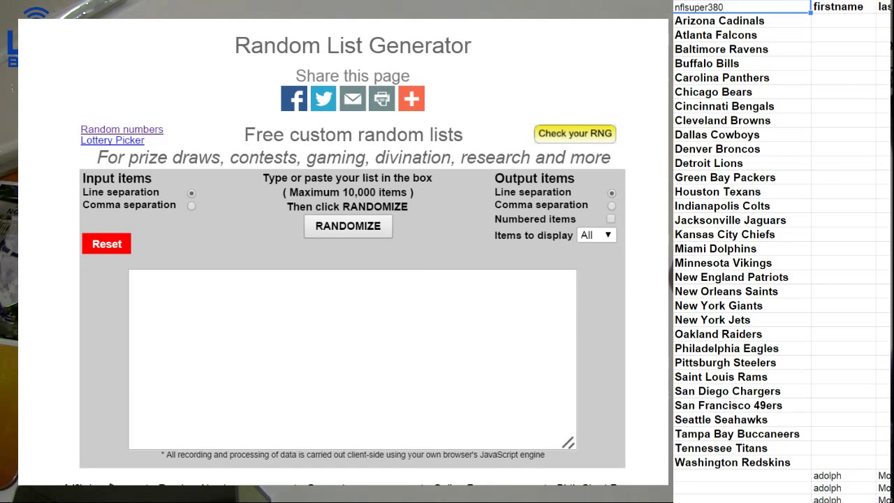
Scroll the Google Sheet so the participant names sit beside the 32 NFL team names
scroll(down, 3)
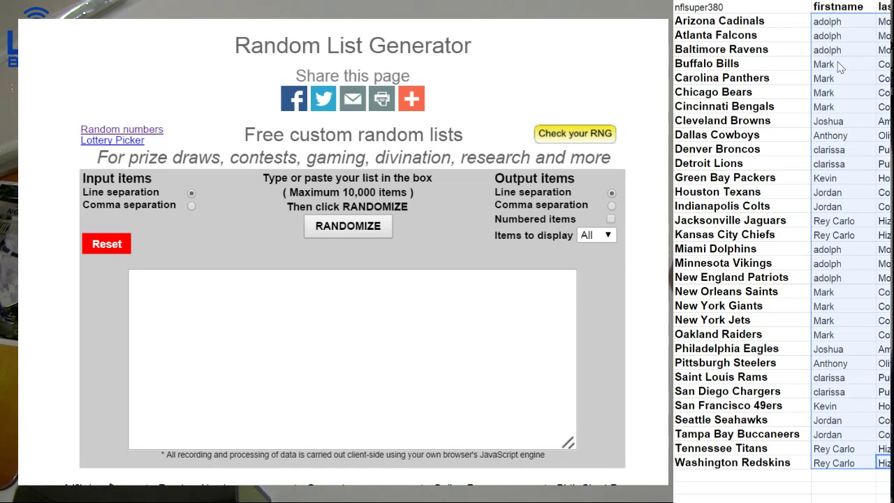
Randomize the pasted first and last names twice to shuffle their order
click(348, 226)
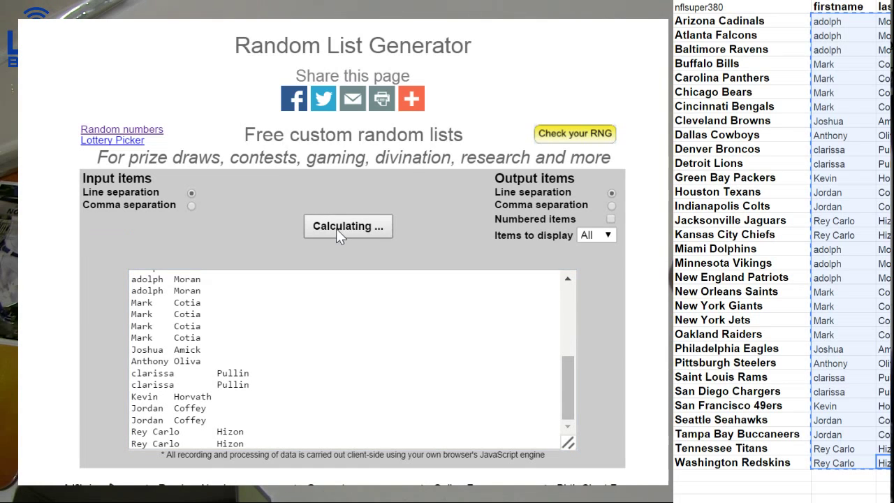
click(347, 227)
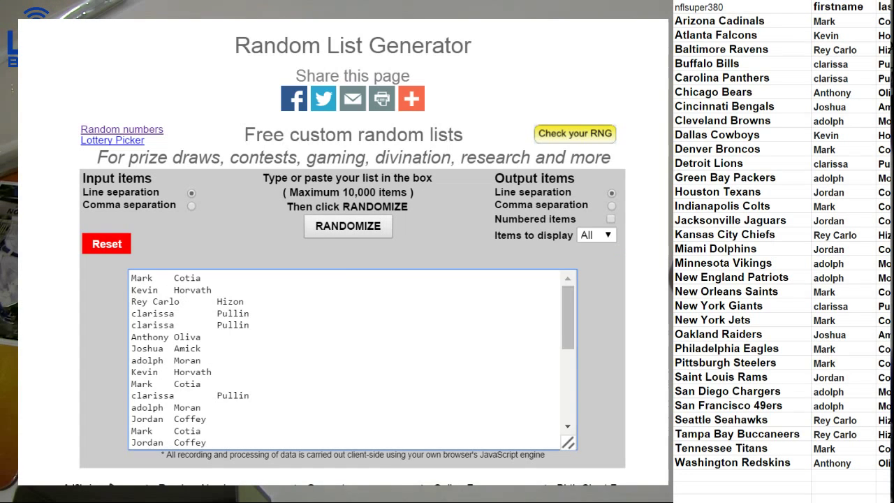
Reshuffle the names, then randomize the pasted trading card product names twice
click(348, 226)
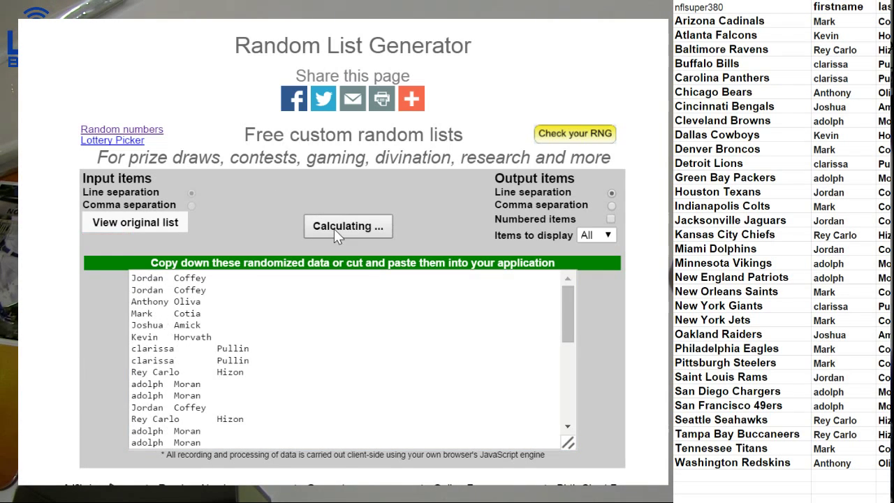
click(346, 226)
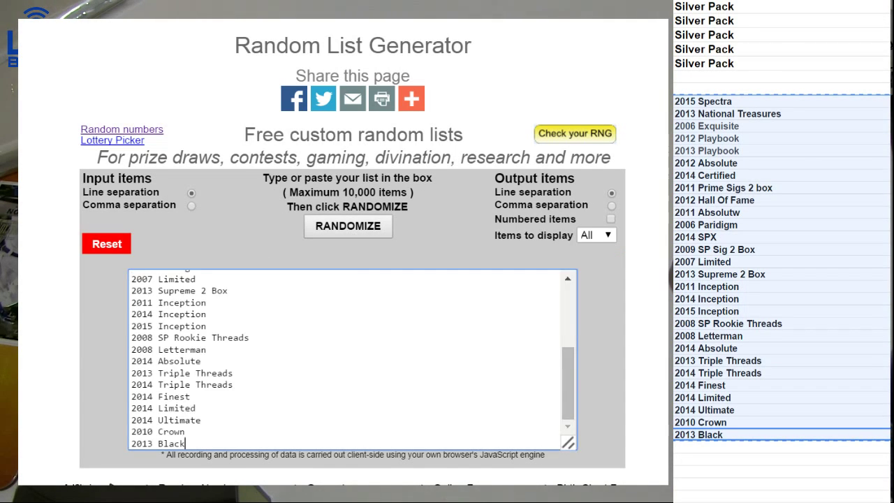
click(348, 227)
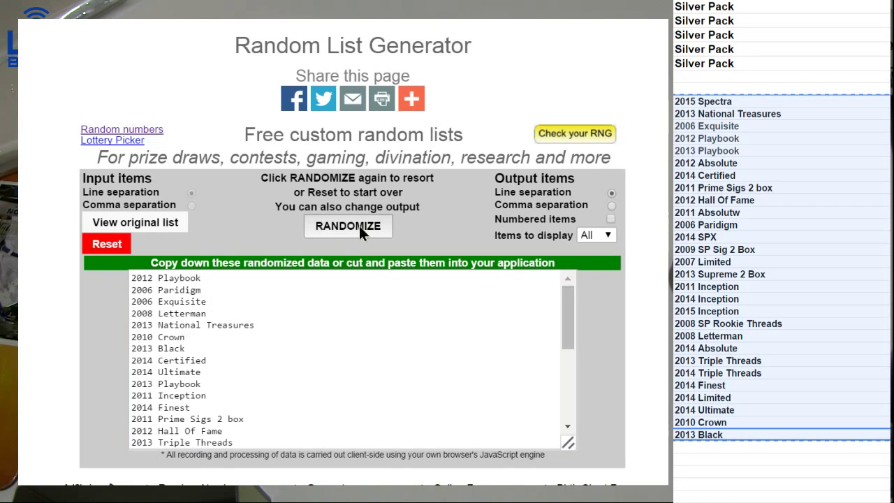
click(348, 226)
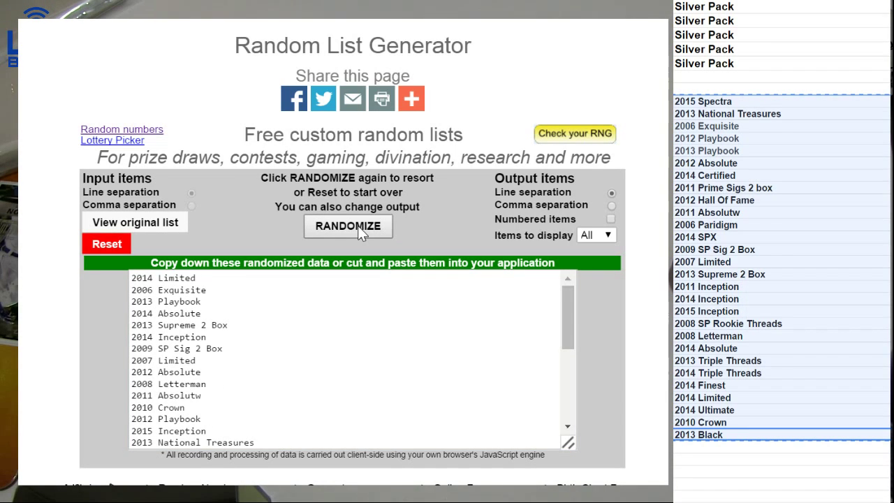